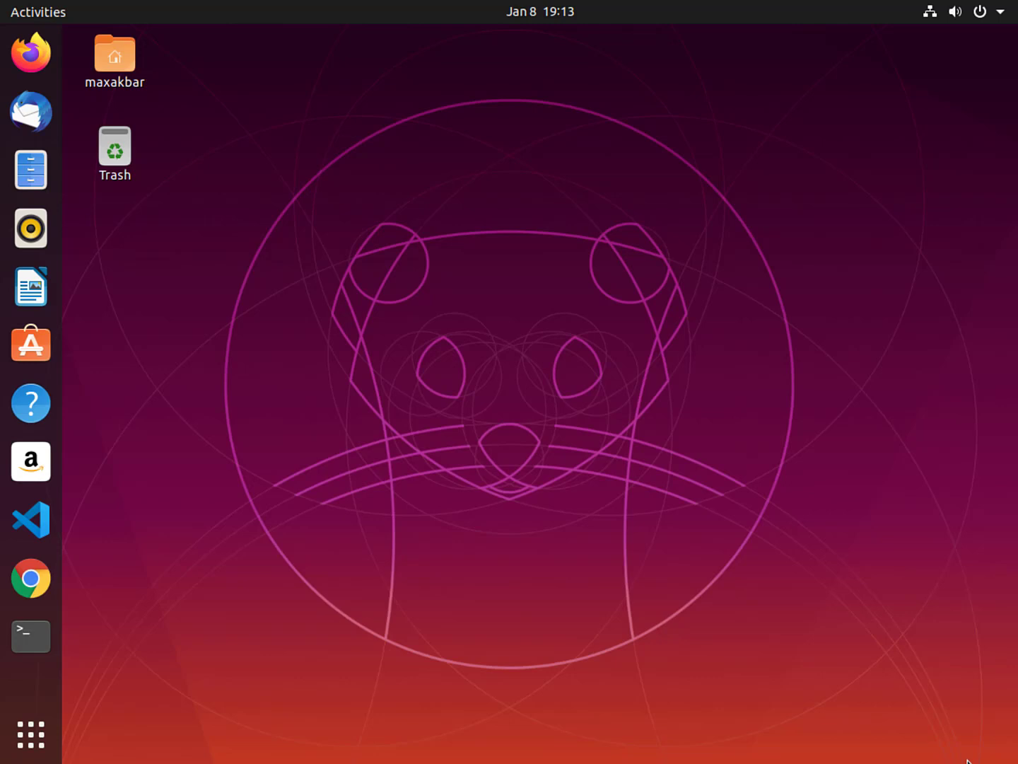
{"action": "mouse_move", "coordinate": [492, 345]}
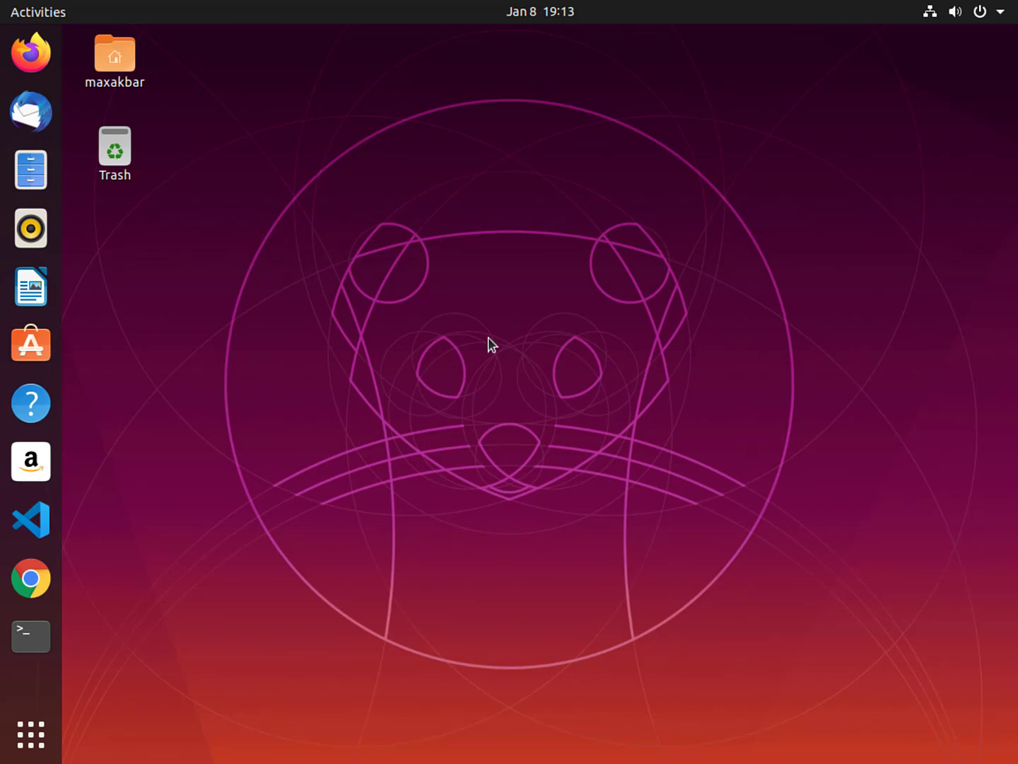
Step: Create a new folder named SimpleConsoleApp inside Source in the home directory
{"action": "left_click", "coordinate": [113, 60]}
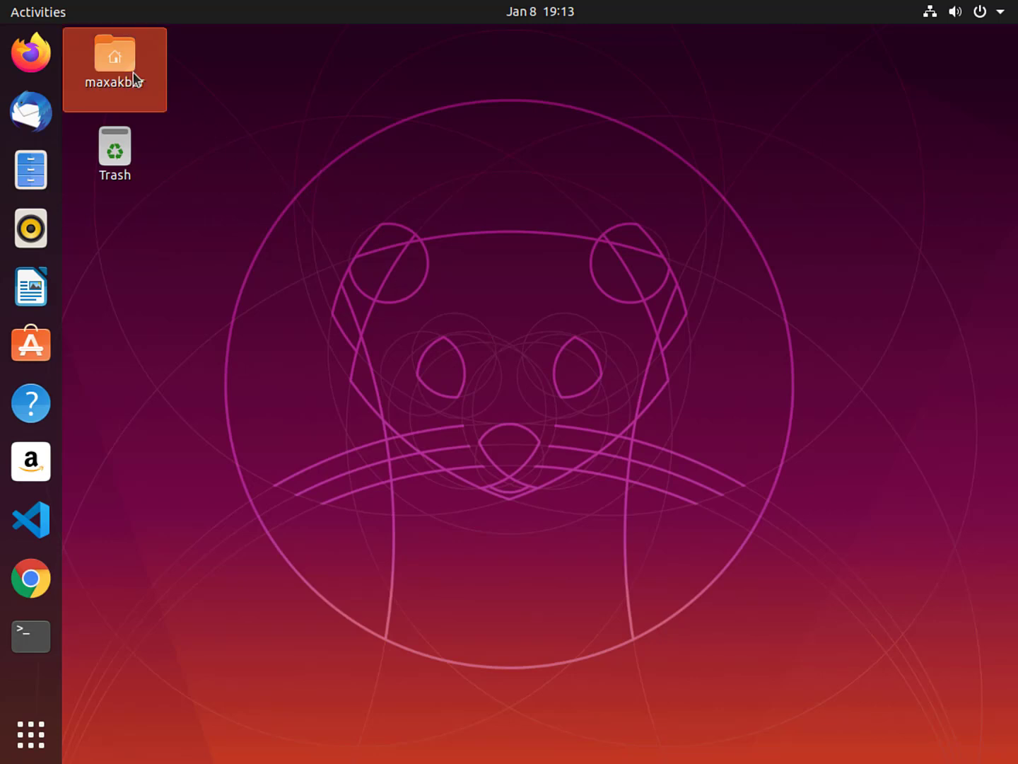
{"action": "double_click", "coordinate": [113, 57]}
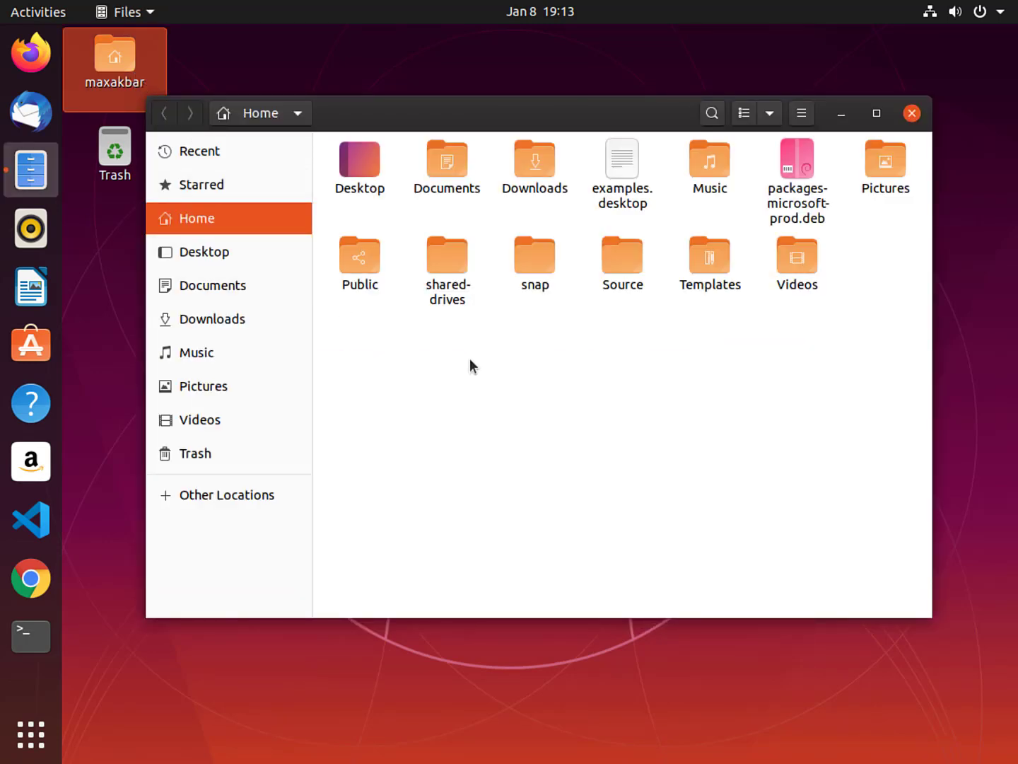
{"action": "left_click", "coordinate": [622, 260]}
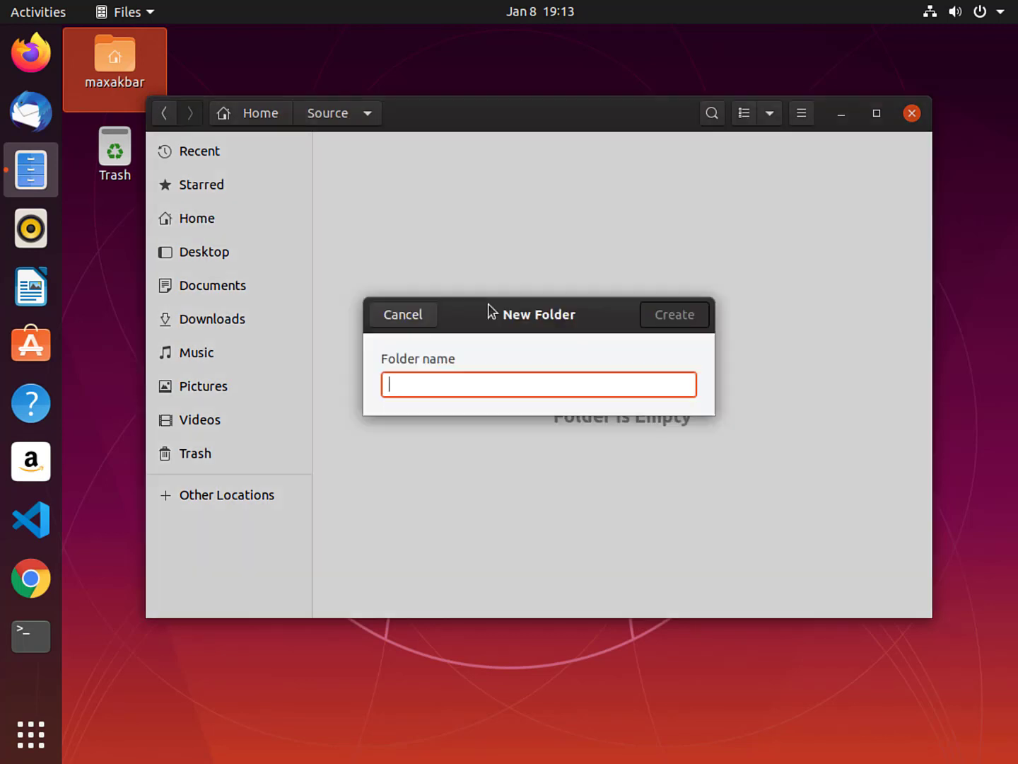
{"action": "type", "text": "SimpleConsole."}
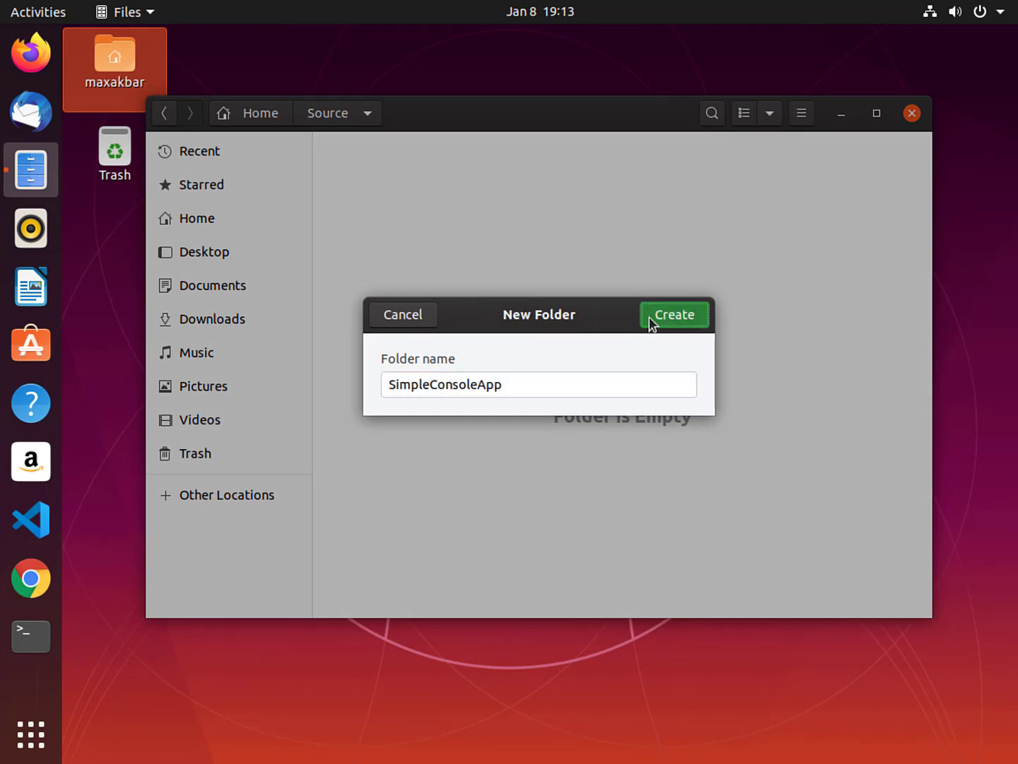
{"action": "left_click", "coordinate": [673, 314]}
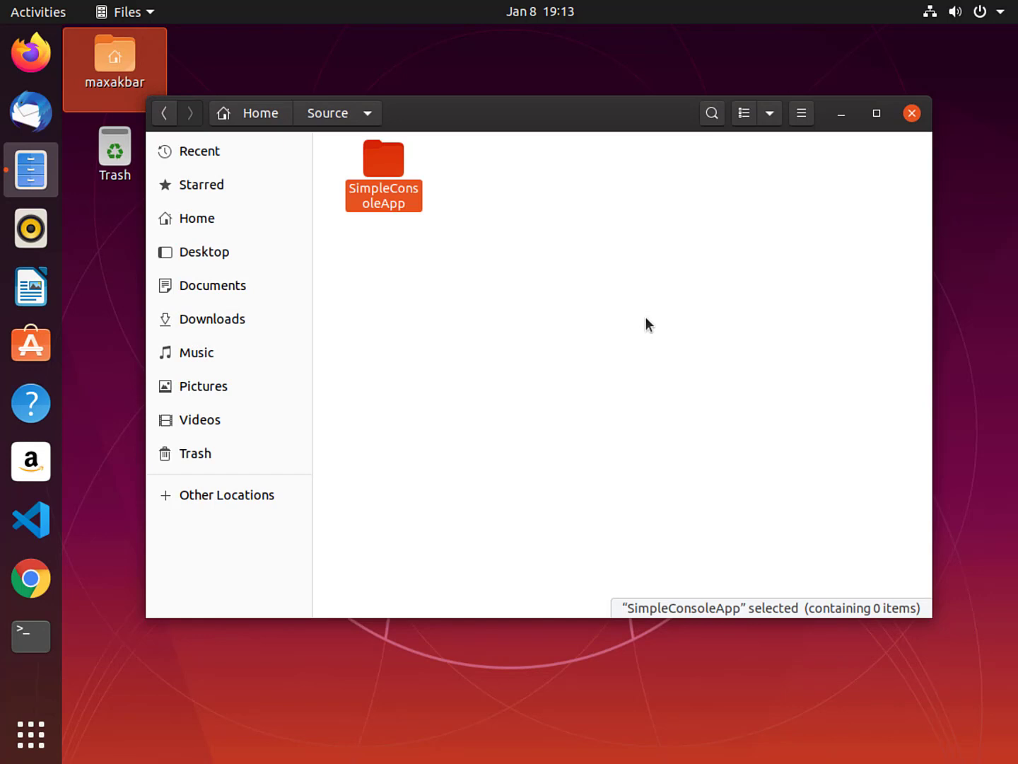
Step: Start a Terminal session in the SimpleConsoleApp folder and begin the dotnet command
{"action": "right_click", "coordinate": [384, 163]}
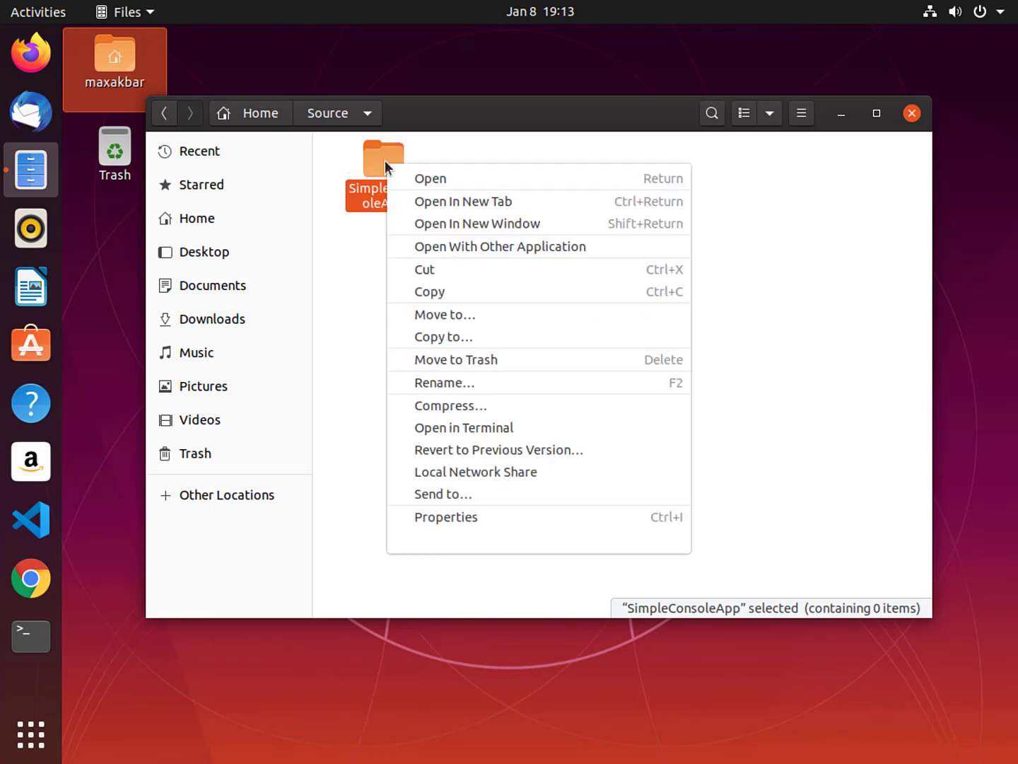
{"action": "left_click", "coordinate": [464, 427]}
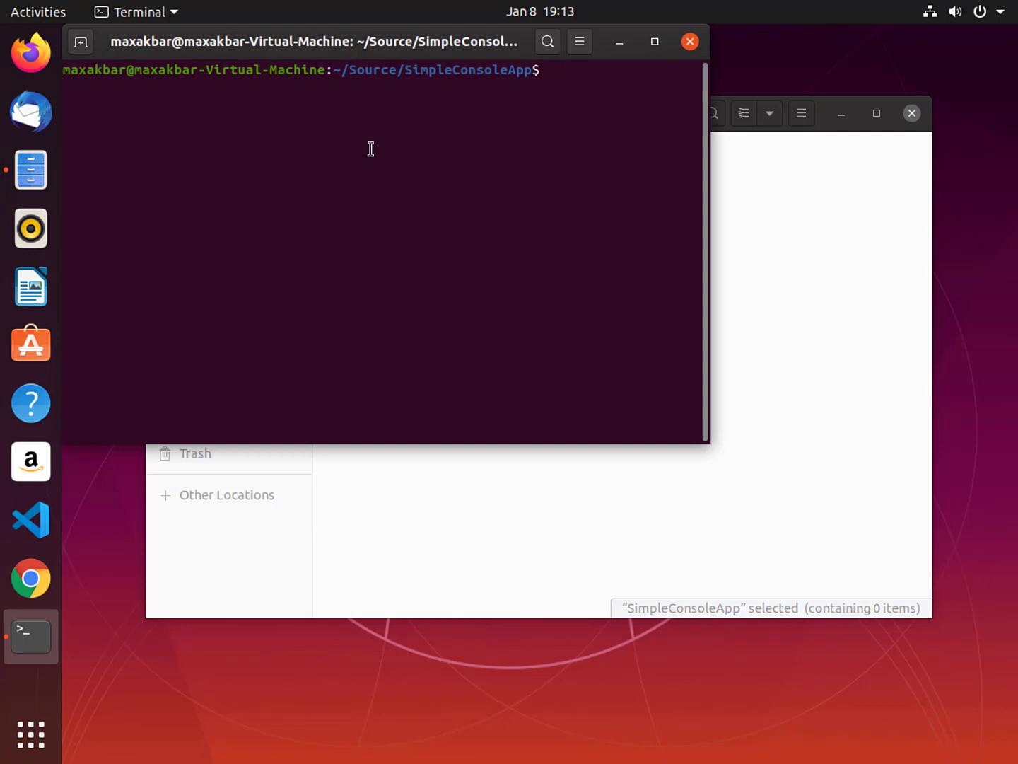
{"action": "type", "text": "dotn"}
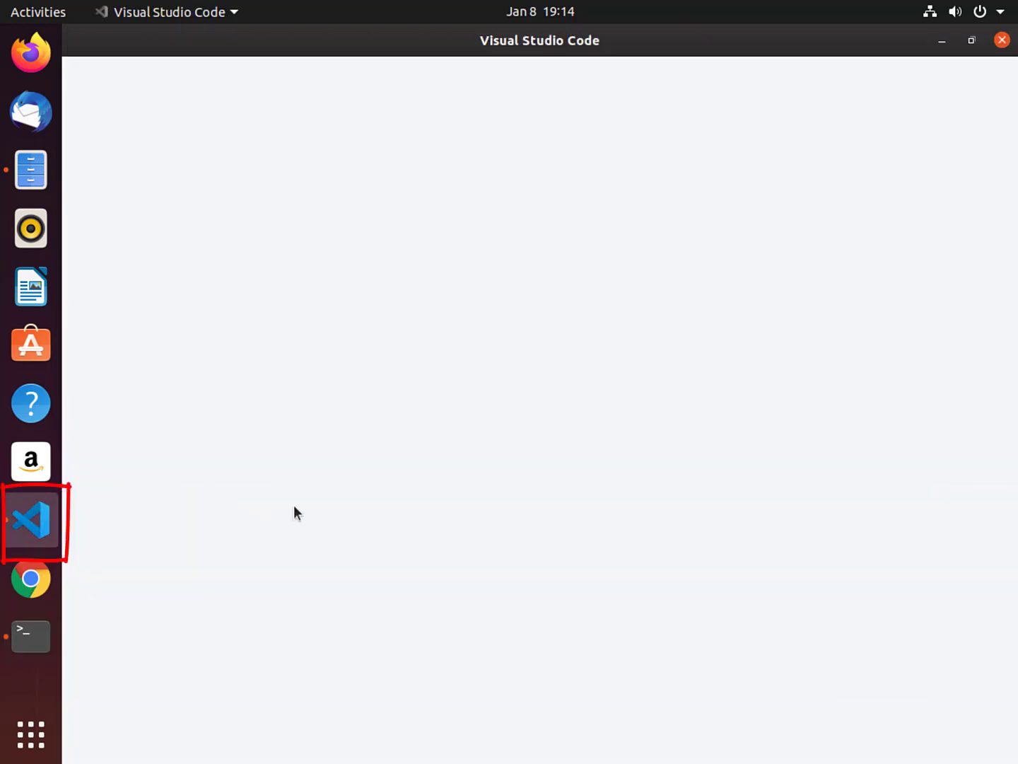
Step: Open the SimpleConsoleApp folder in VS Code from the Explorer panel
{"action": "left_click", "coordinate": [31, 522]}
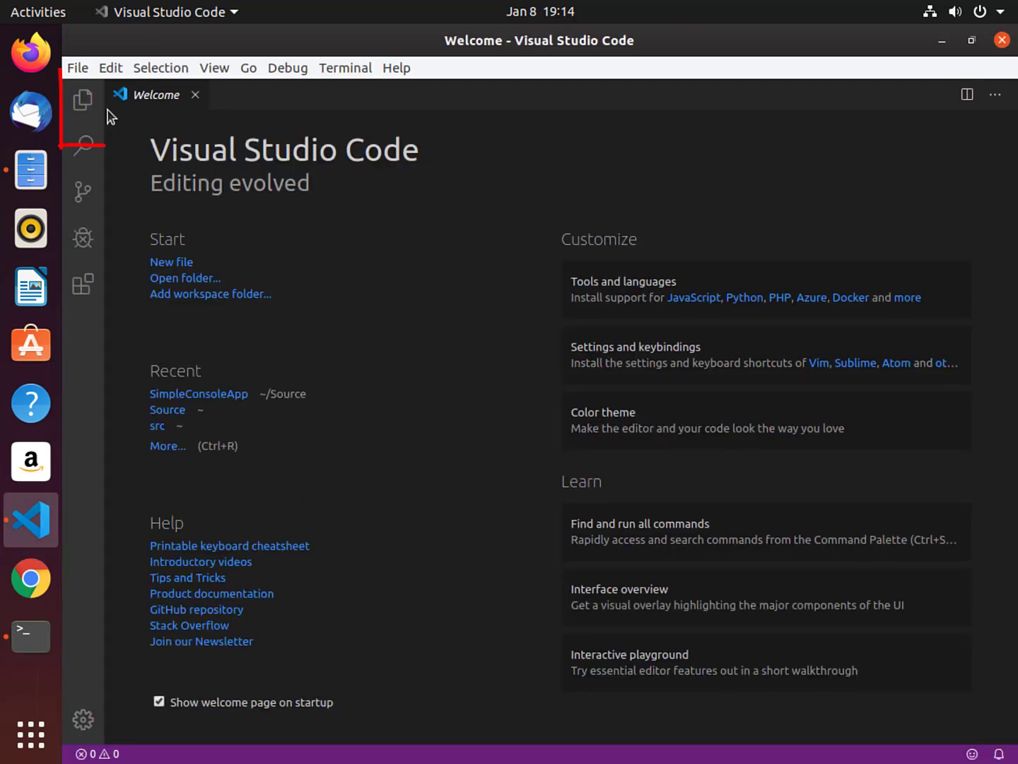
{"action": "left_click", "coordinate": [82, 100]}
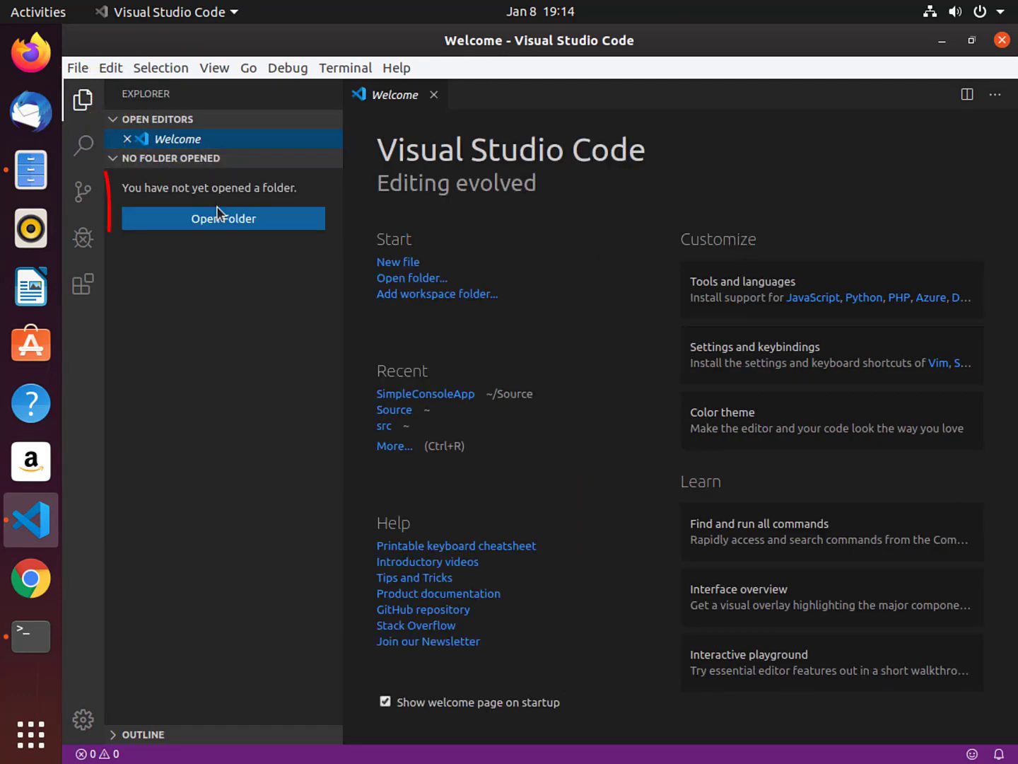
{"action": "left_click", "coordinate": [223, 218]}
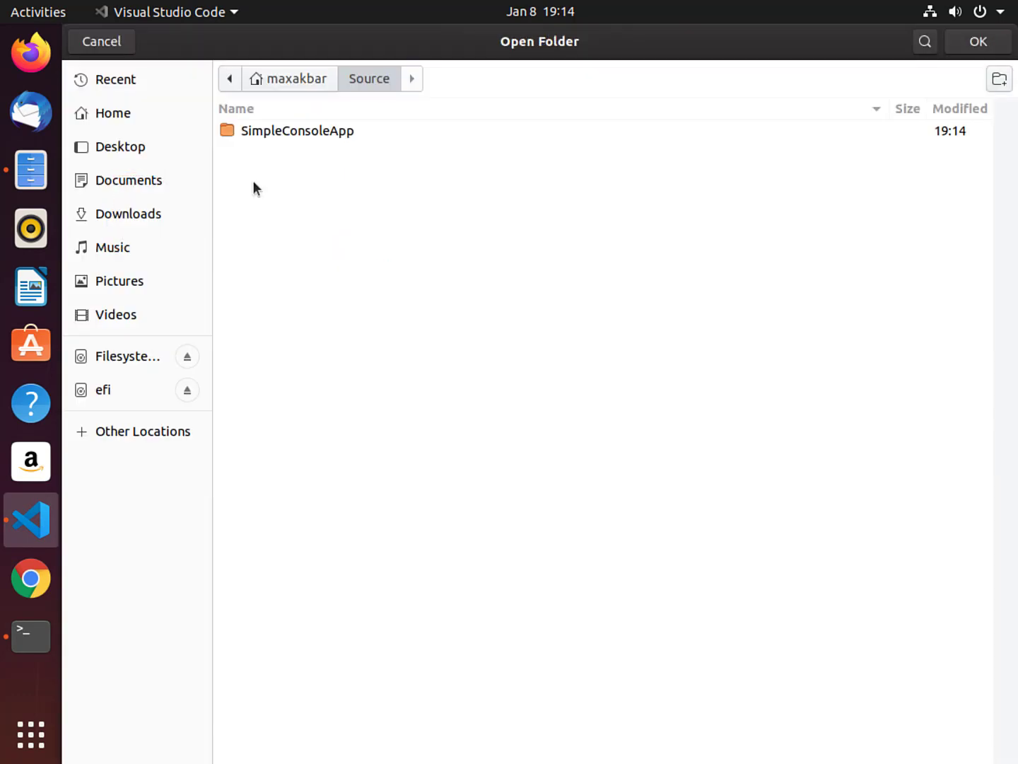
{"action": "double_click", "coordinate": [297, 130]}
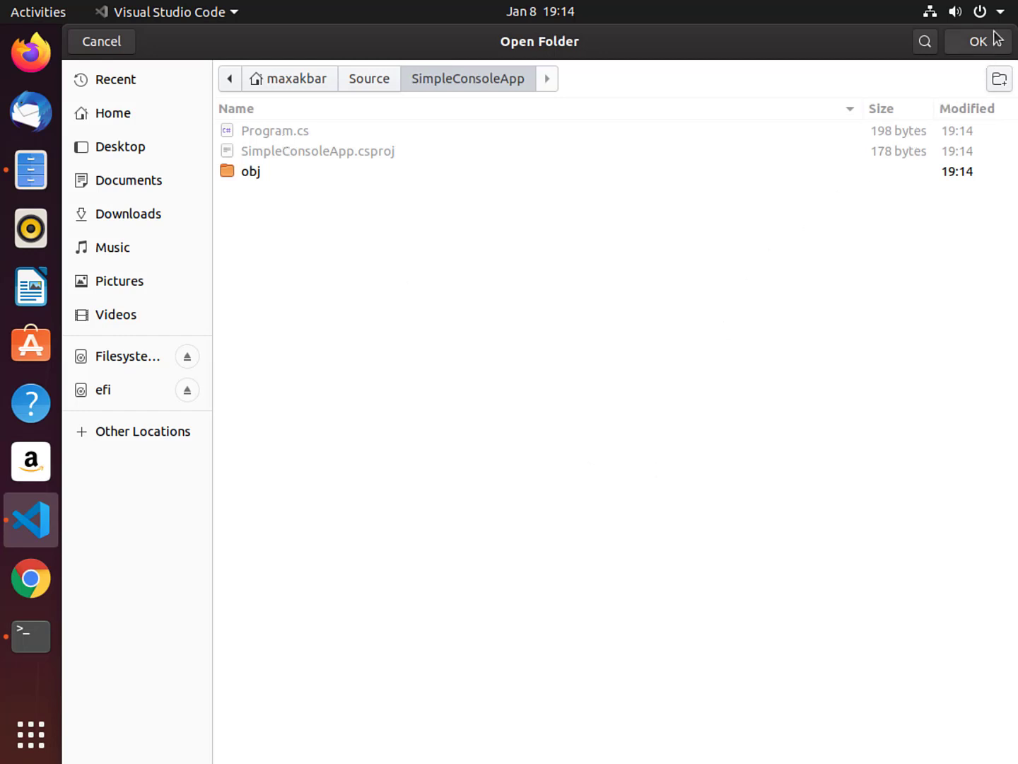
{"action": "left_click", "coordinate": [978, 41]}
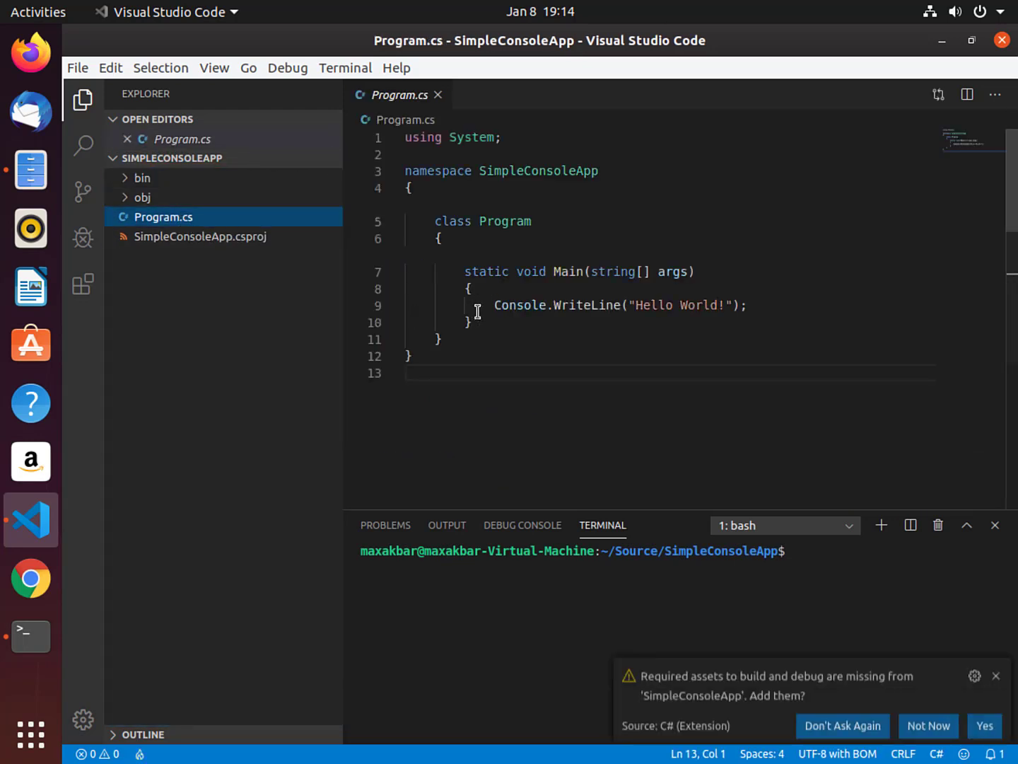
{"action": "triple_click", "coordinate": [615, 305]}
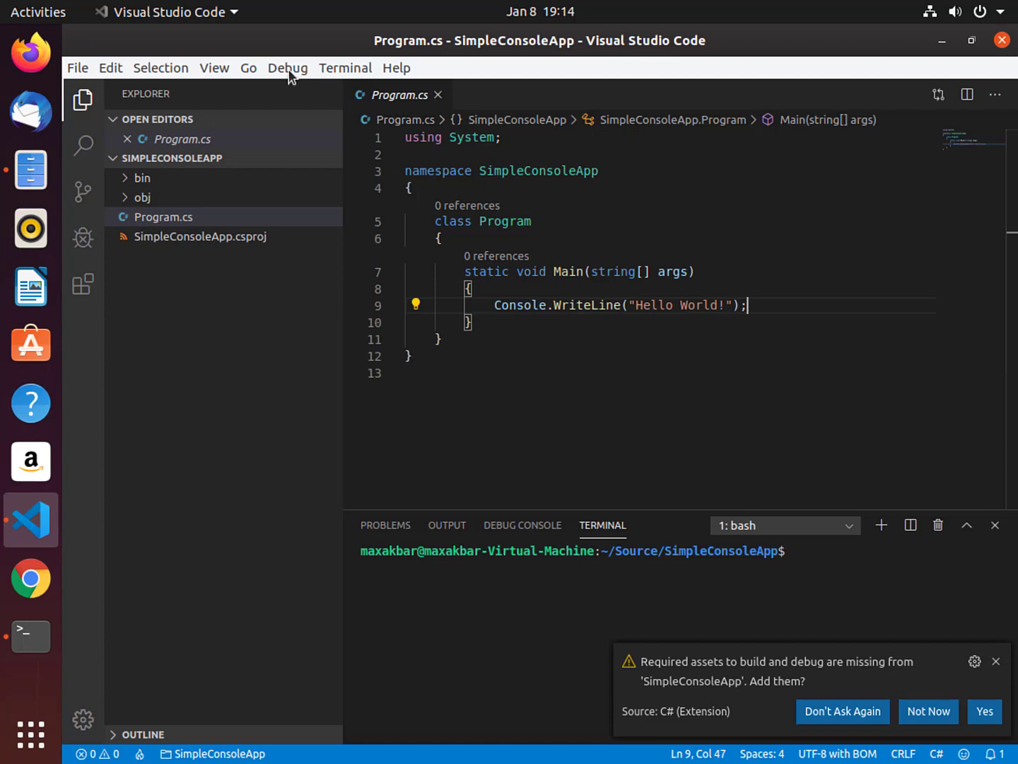
Step: Choose .NET Core as the debug environment, generating .vscode/launch.json and tasks.json
{"action": "left_click", "coordinate": [288, 68]}
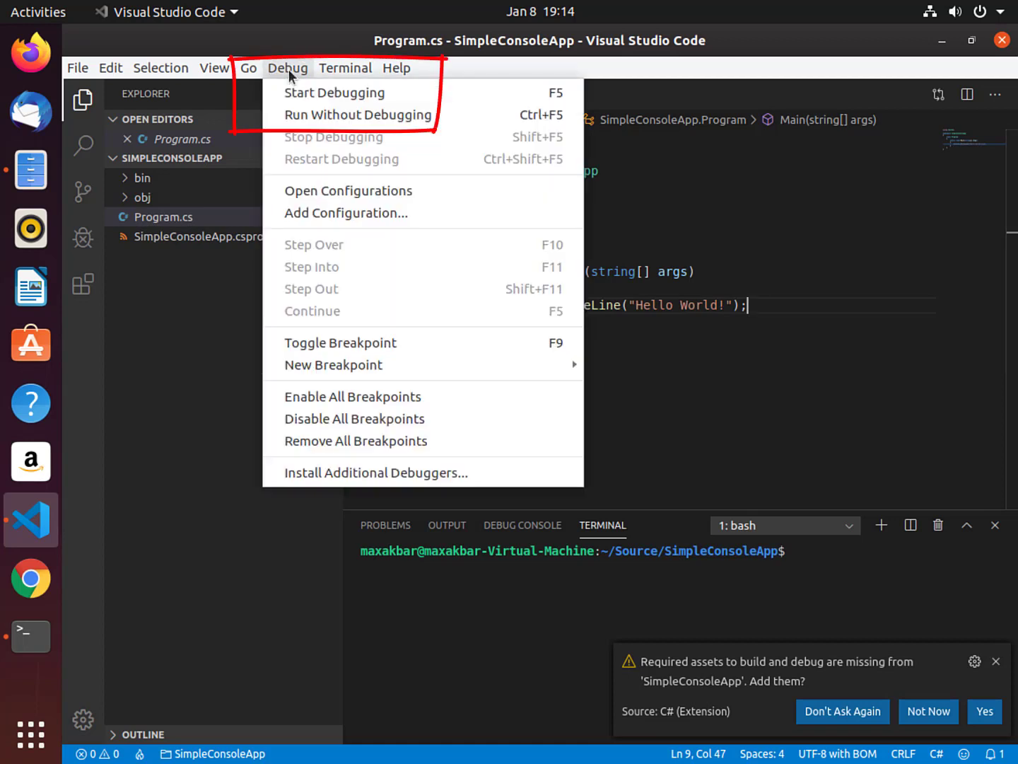
{"action": "left_click", "coordinate": [334, 94]}
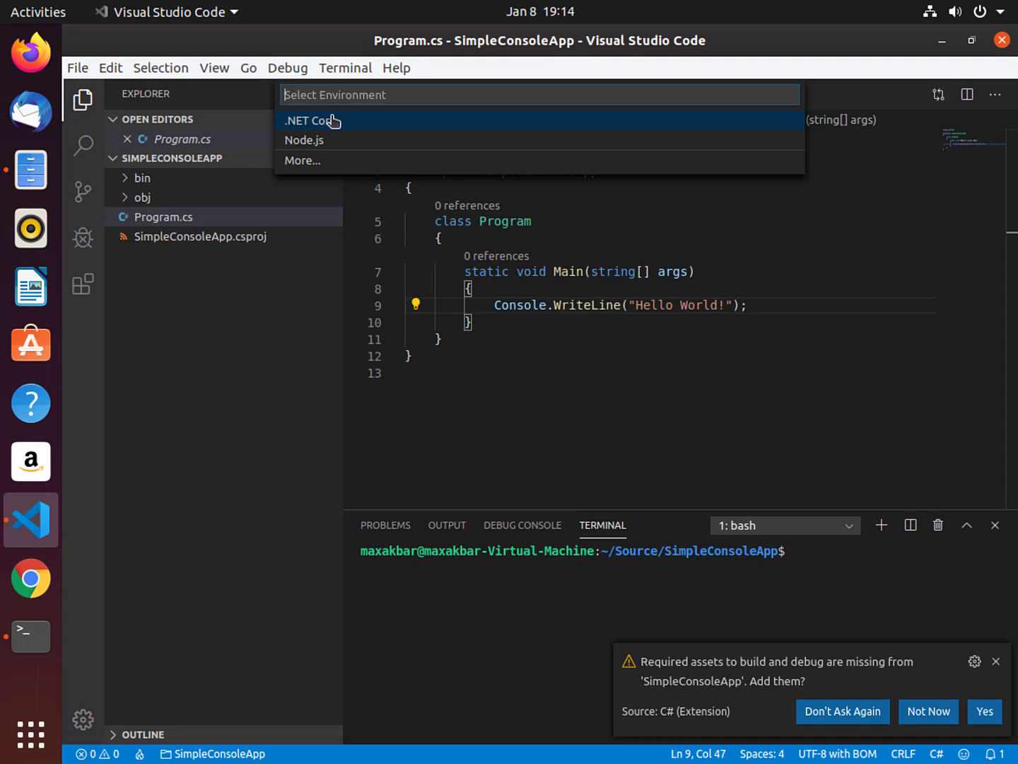
{"action": "mouse_move", "coordinate": [367, 126]}
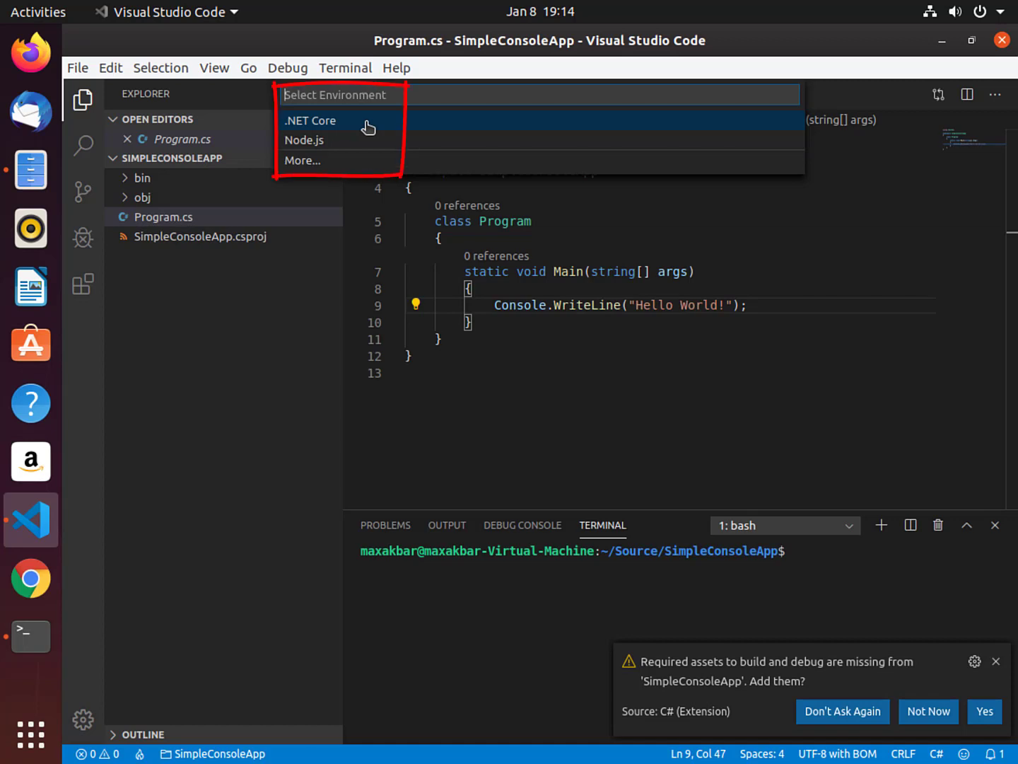
{"action": "left_click", "coordinate": [310, 121]}
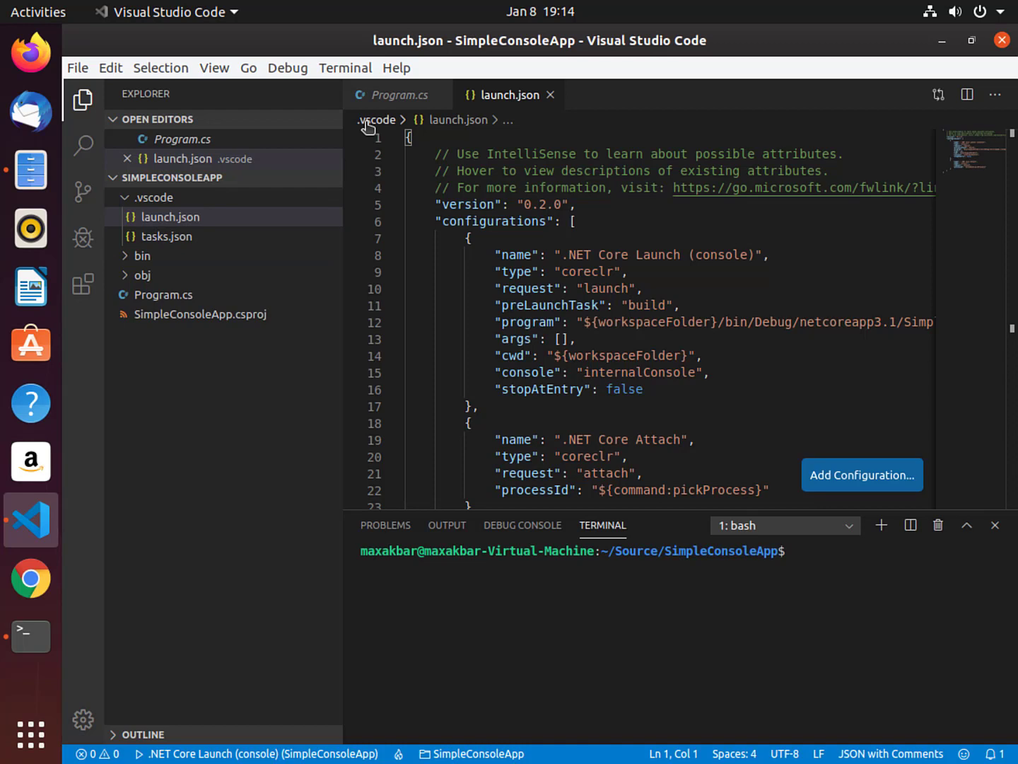
{"action": "mouse_move", "coordinate": [336, 139]}
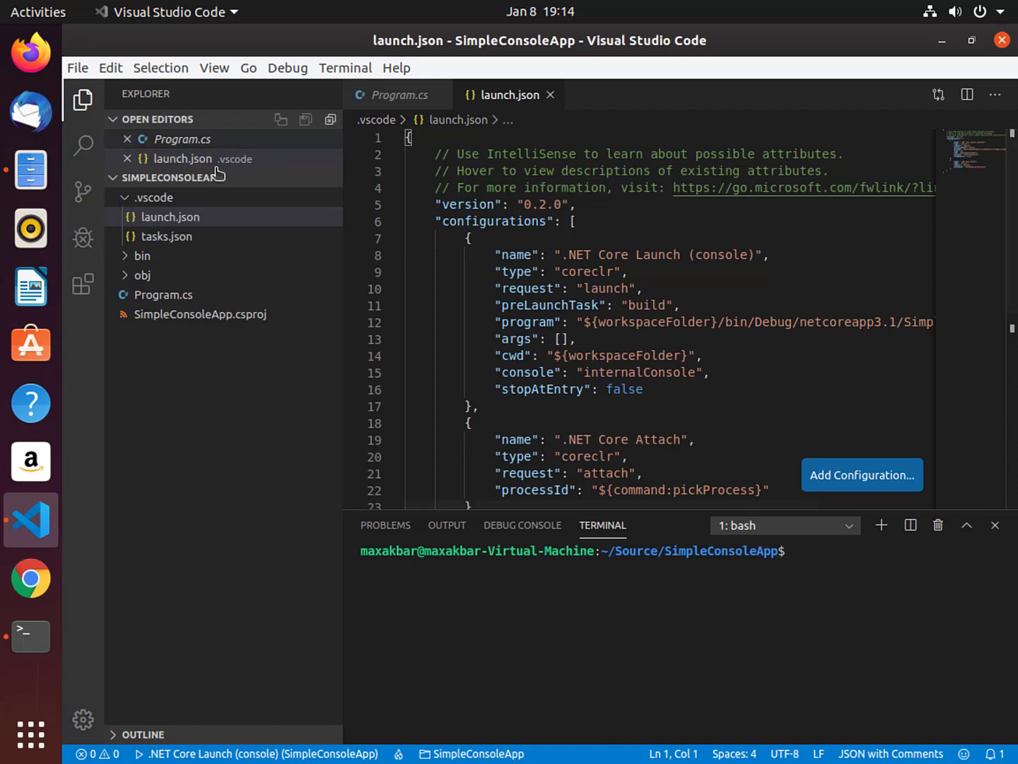
{"action": "mouse_move", "coordinate": [175, 207]}
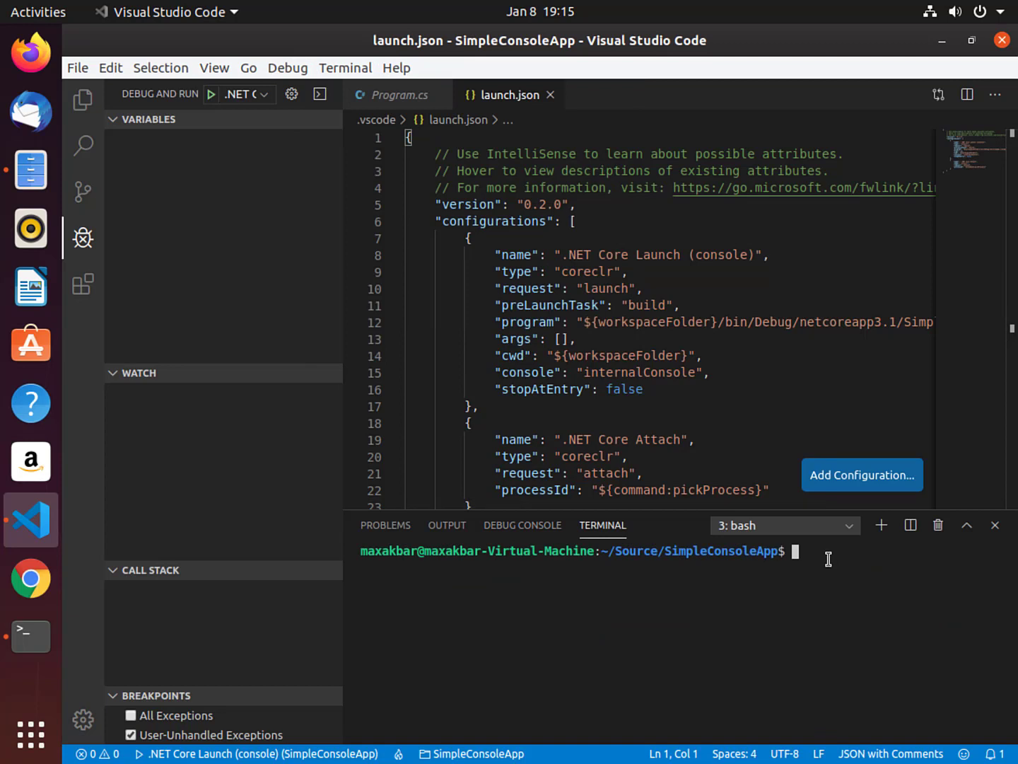
Step: Run dotnet run in the integrated terminal so it prints Hello World!
{"action": "type", "text": "dotnet run"}
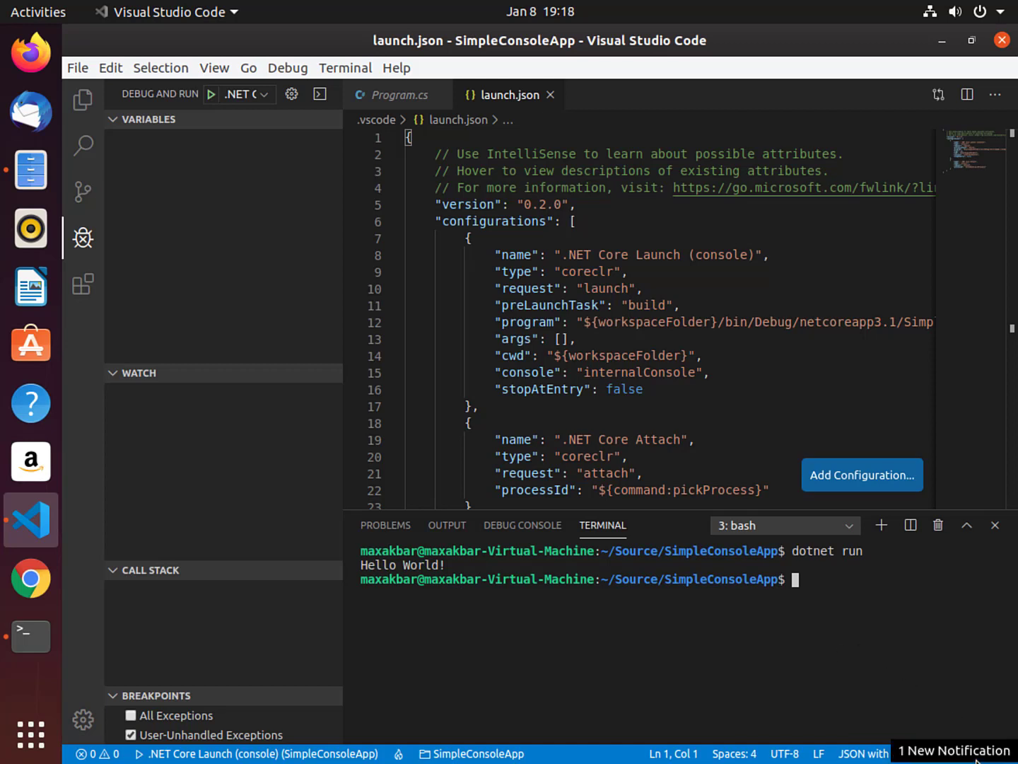
{"action": "left_click", "coordinate": [549, 306]}
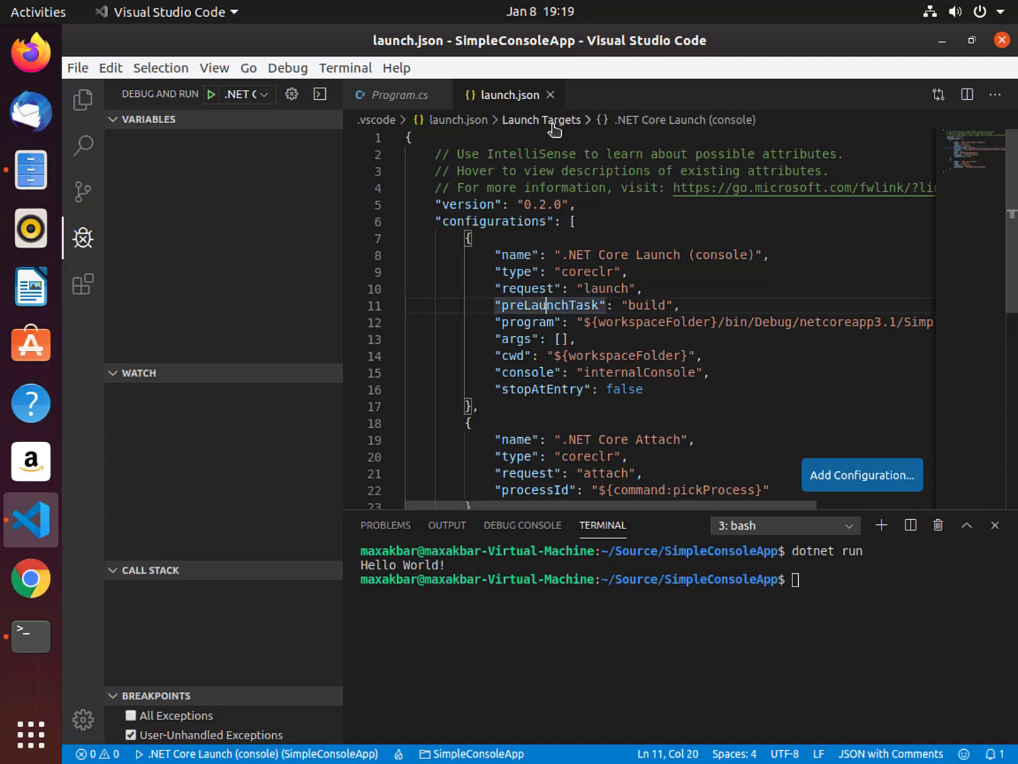
Step: Edit Program.cs to read Console.ReadLine() into userInput and WriteLine userInput, then save
{"action": "left_click", "coordinate": [399, 93]}
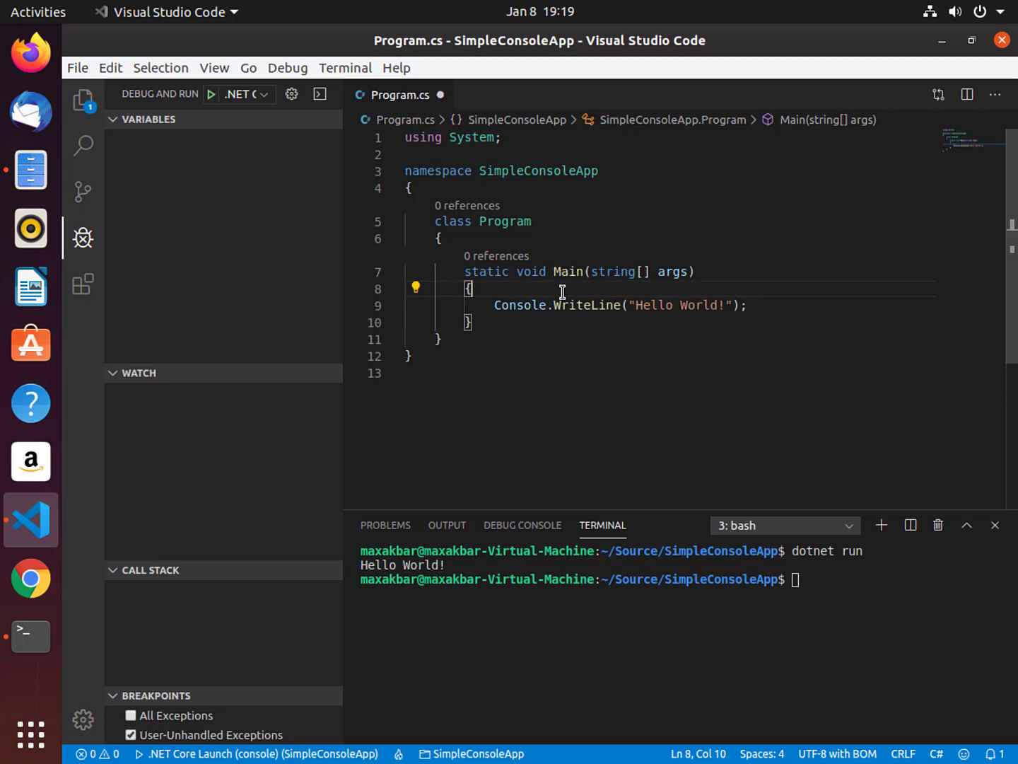
{"action": "type", "text": "Console.ReadLine();"}
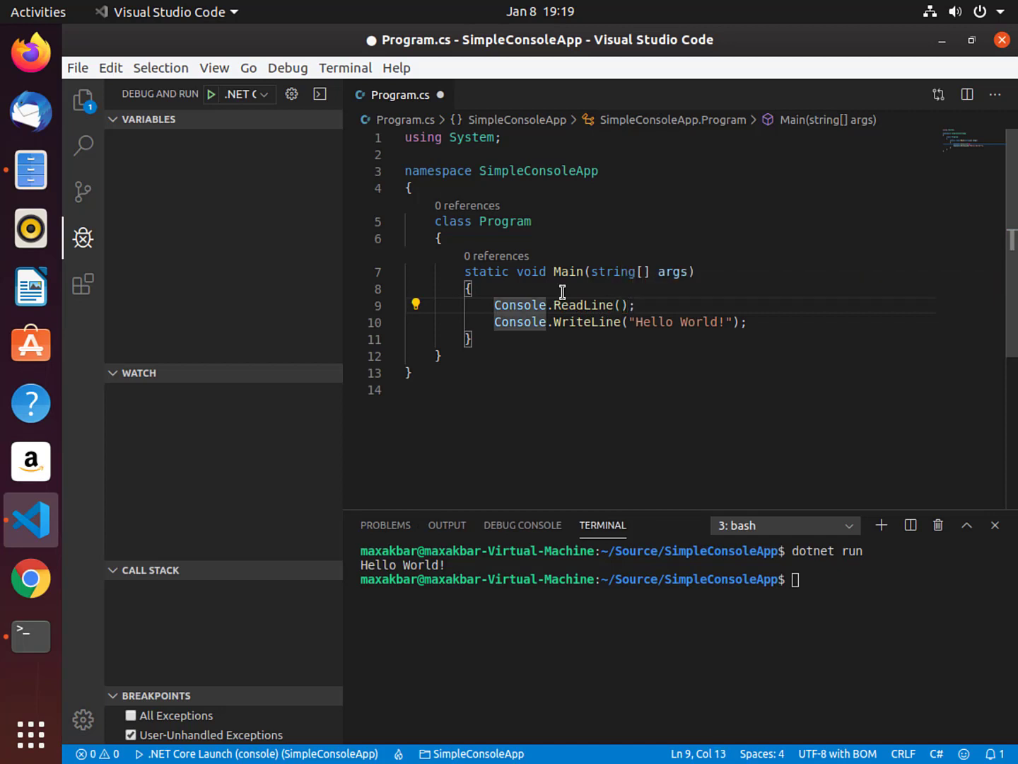
{"action": "type", "text": "string userInput ="}
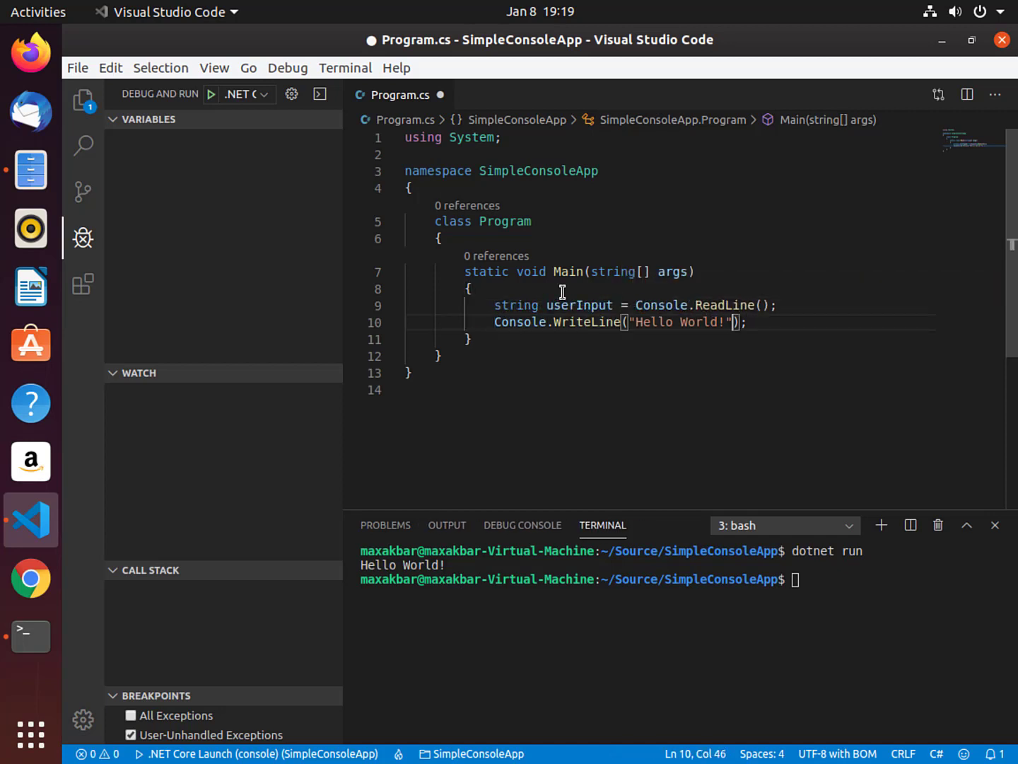
{"action": "type", "text": "userInput"}
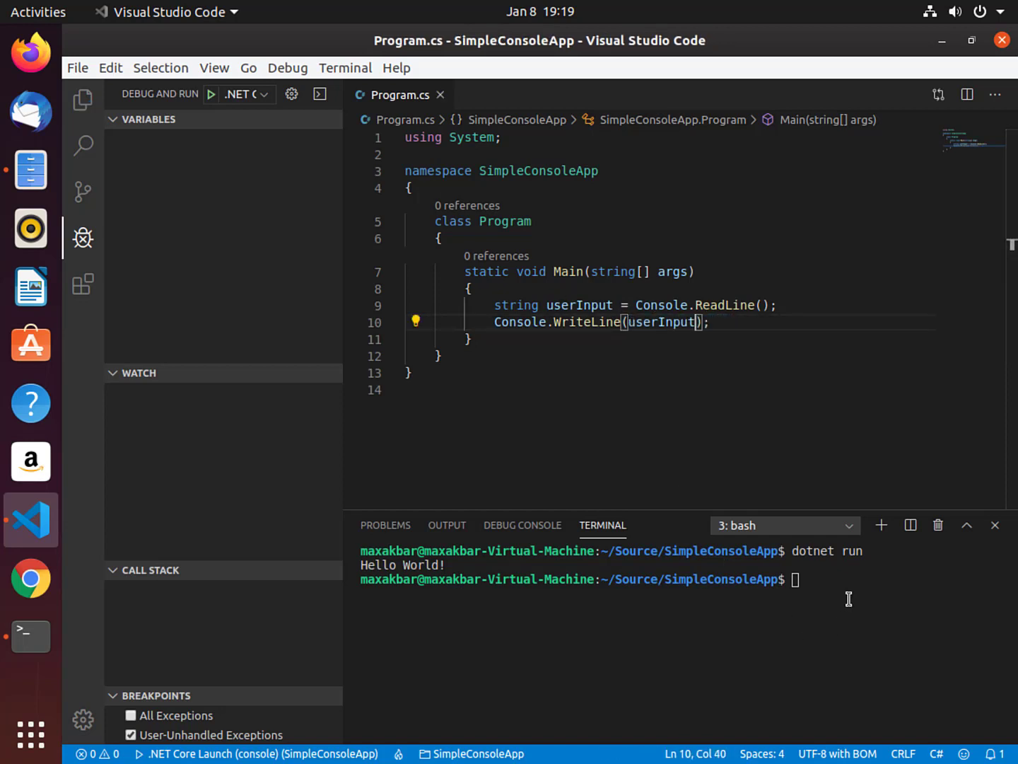
Step: Run dotnet run and enter 'Hello my name is Max' so the app echoes it back
{"action": "type", "text": "dotnet run"}
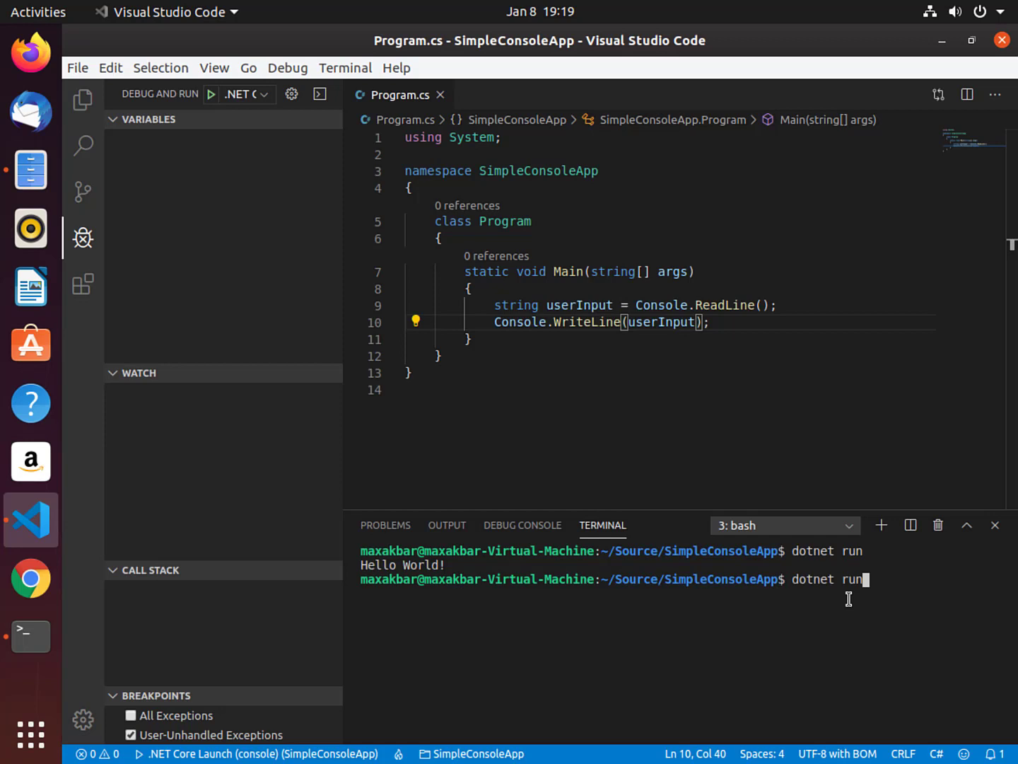
{"action": "key", "text": "Return"}
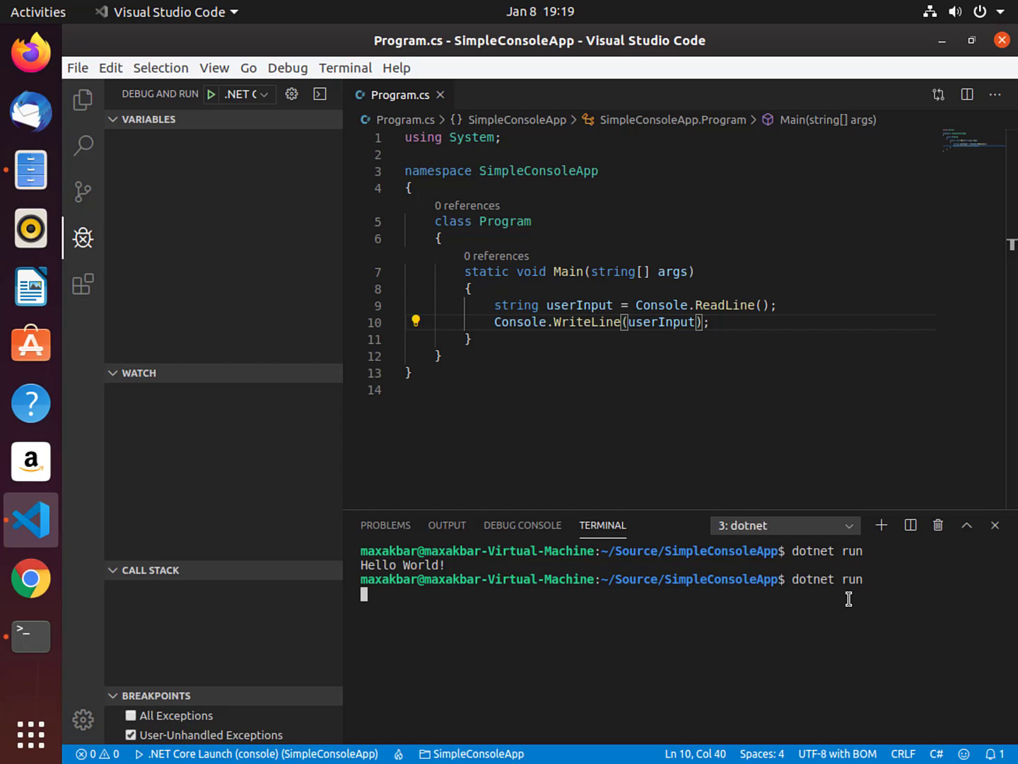
{"action": "type", "text": "Hello"}
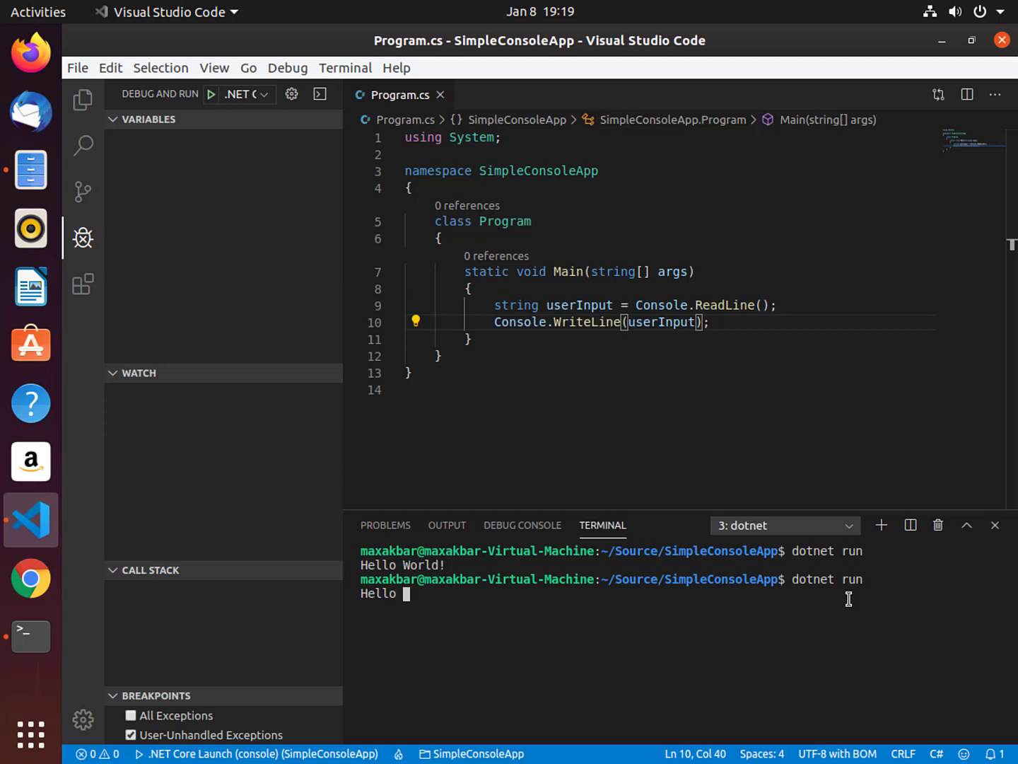
{"action": "type", "text": "my name"}
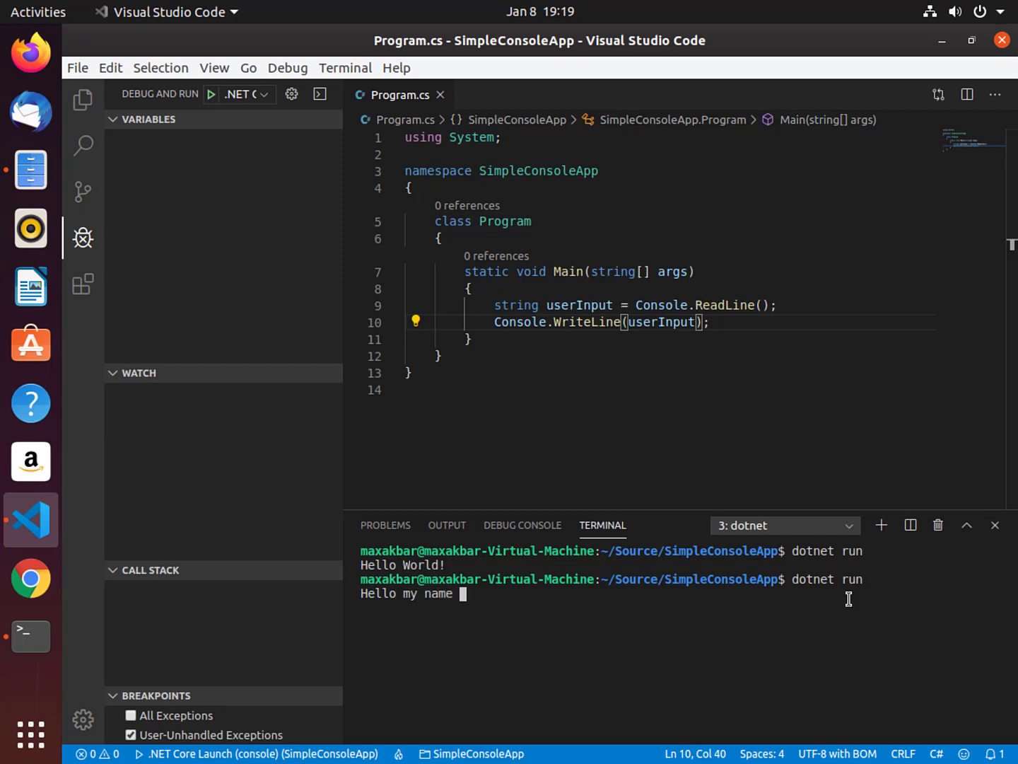
{"action": "type", "text": "is Max"}
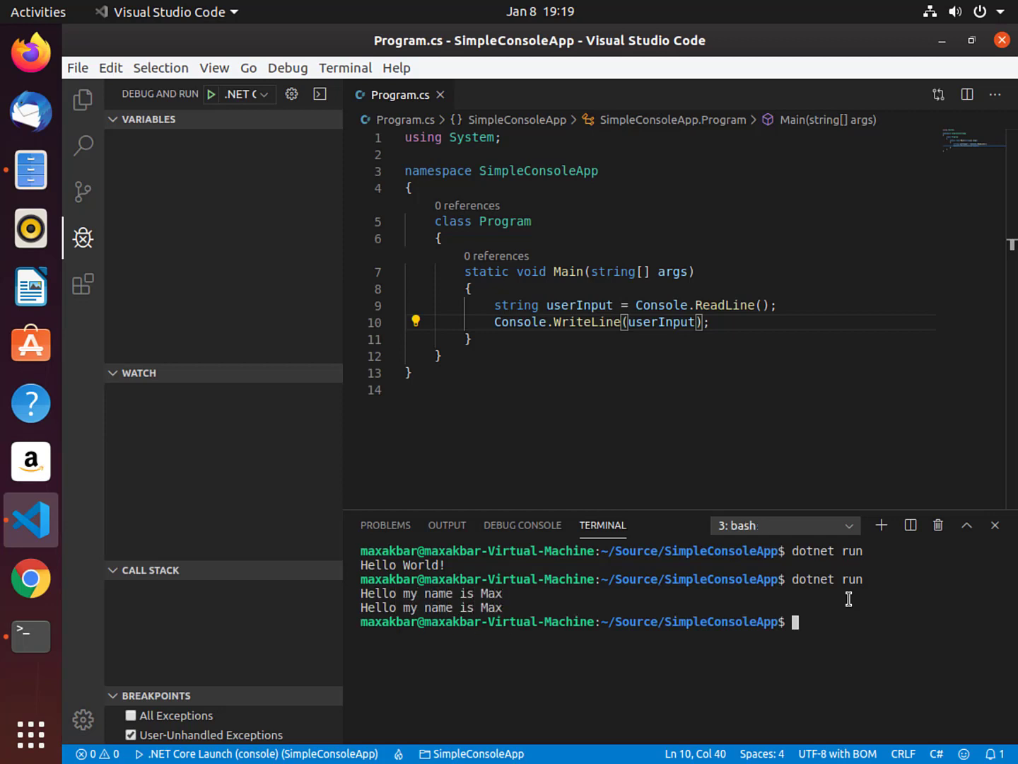
{"action": "mouse_move", "coordinate": [531, 599]}
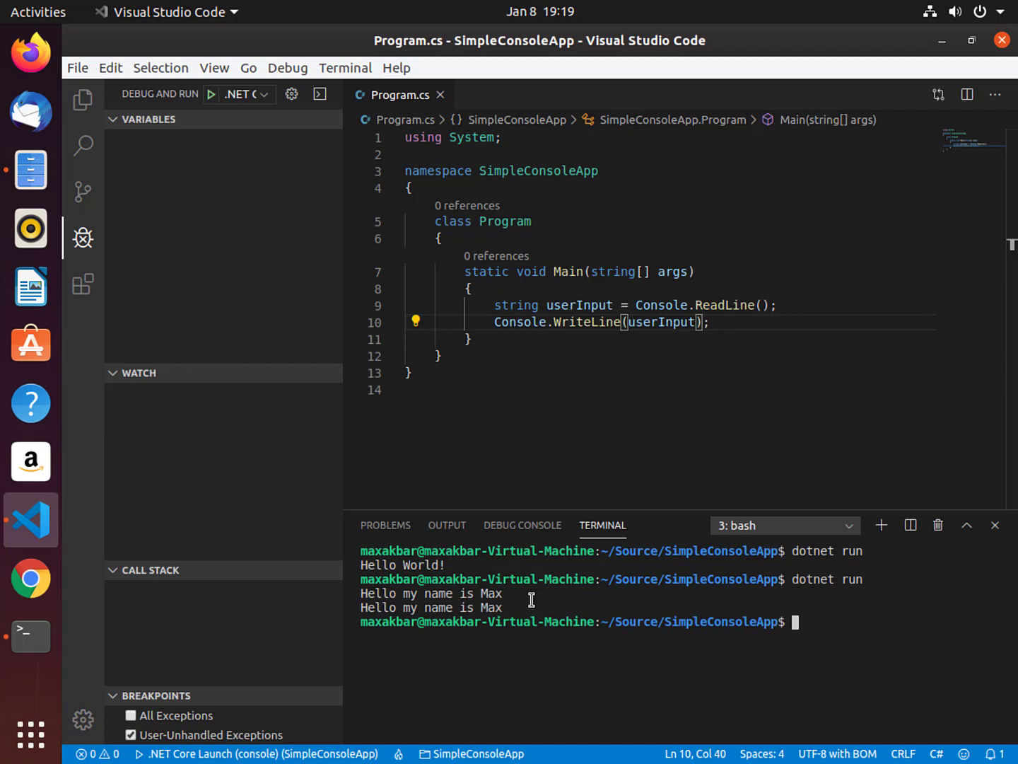